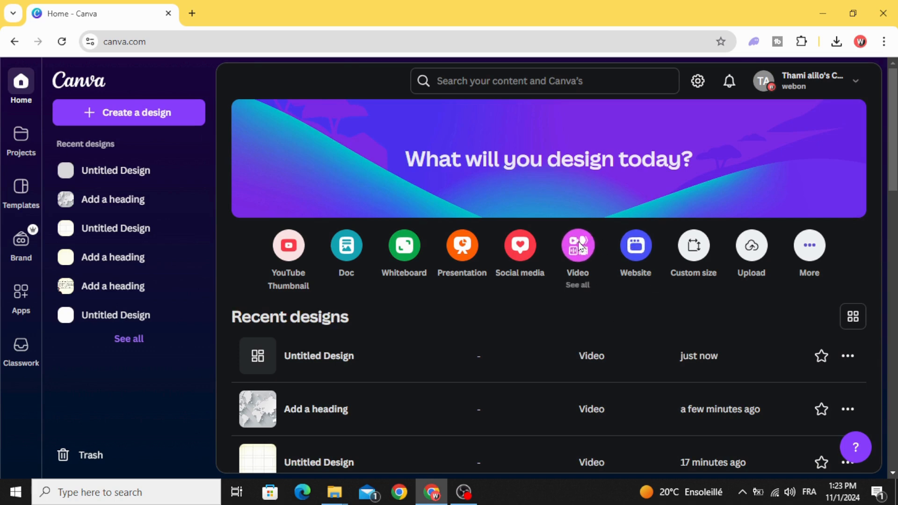
# Step: Start a blank 1920 × 1080 video design from the Canva home page
pyautogui.click(577, 245)
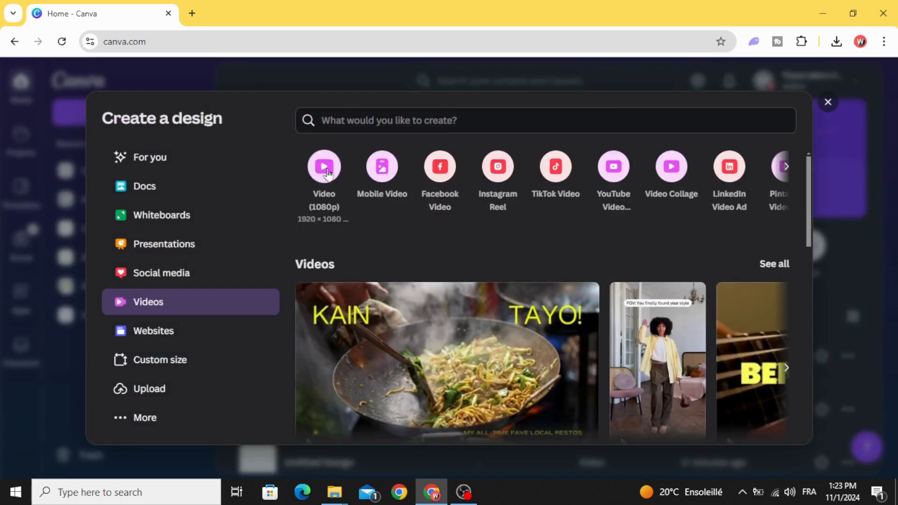
pyautogui.click(324, 167)
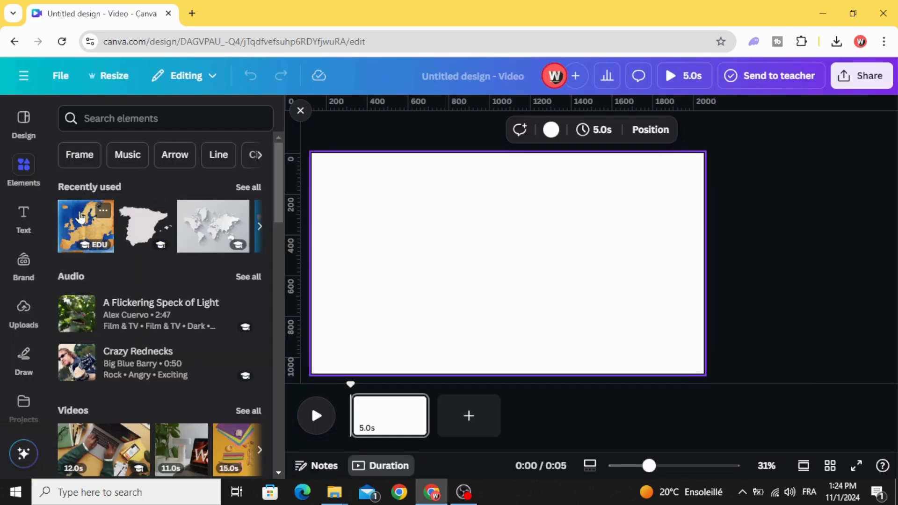
# Step: Add the Europe map from Recently used and duplicate the page for a Spain close-up
pyautogui.click(86, 227)
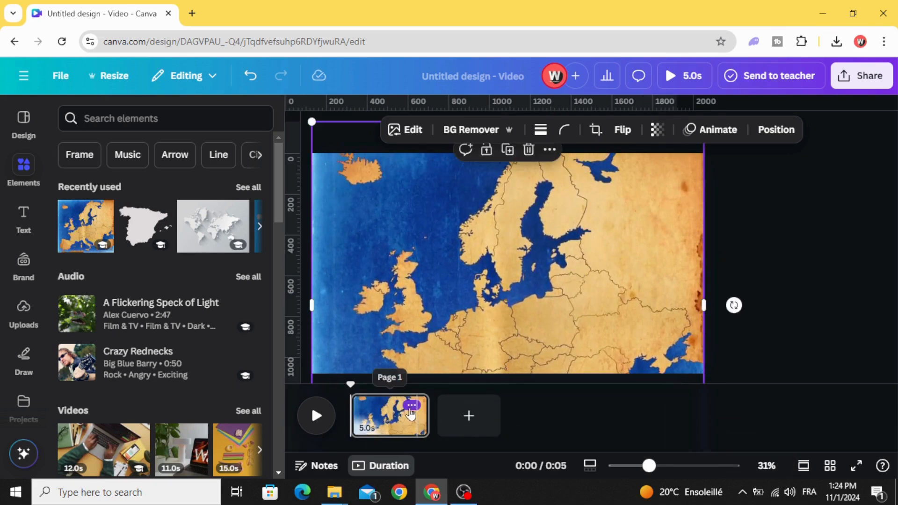
pyautogui.click(411, 418)
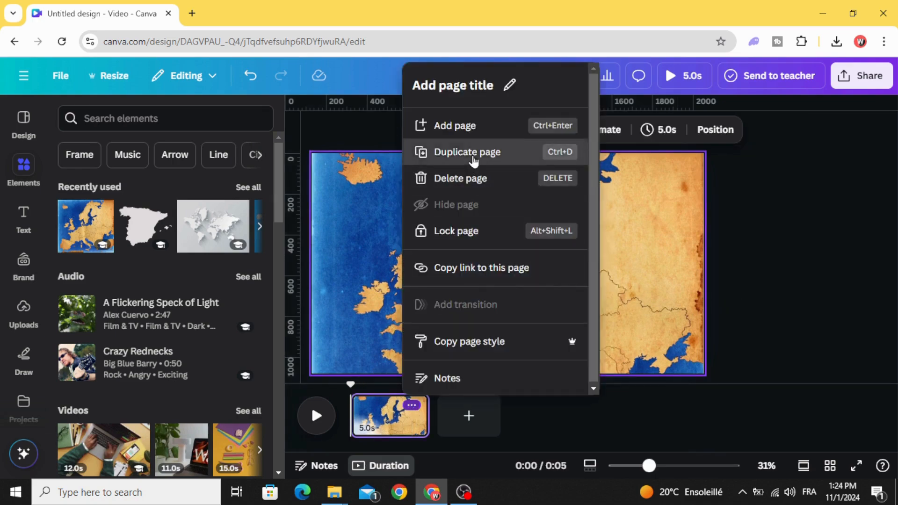
pyautogui.click(467, 152)
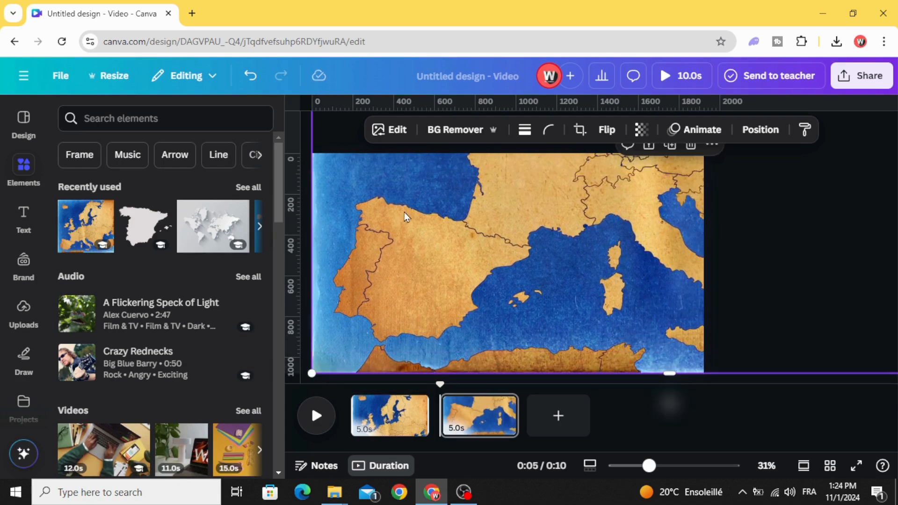
pyautogui.moveTo(454, 250)
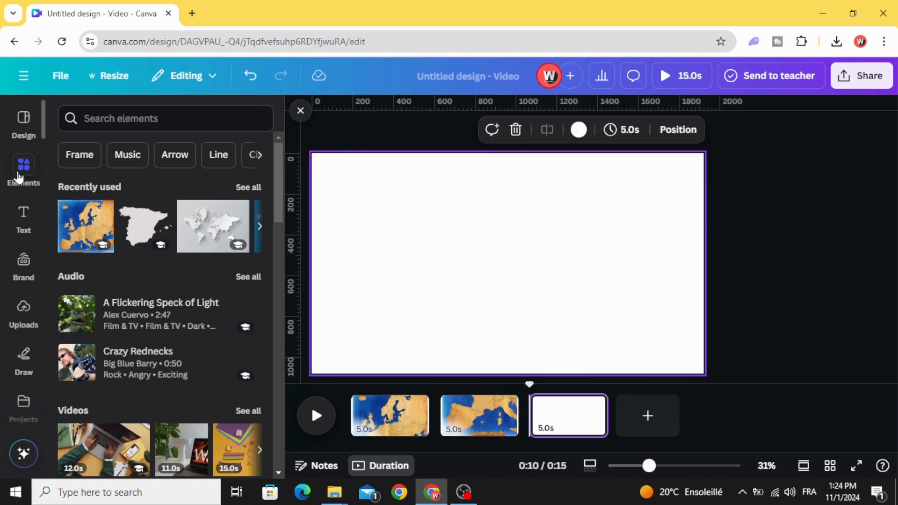
# Step: Add the Spain silhouette graphic from a 'spain map' search, enlarge it, and recolour it #FF0040
pyautogui.write('s')
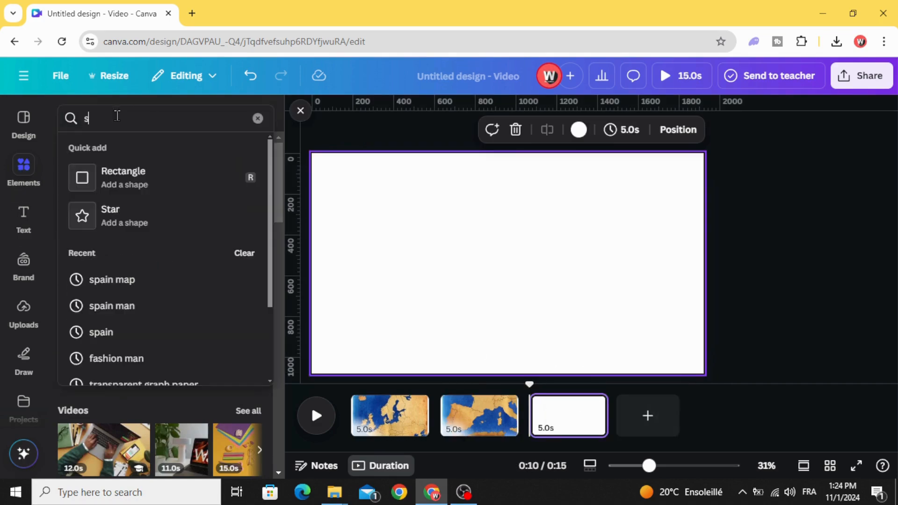
pyautogui.write('pain m')
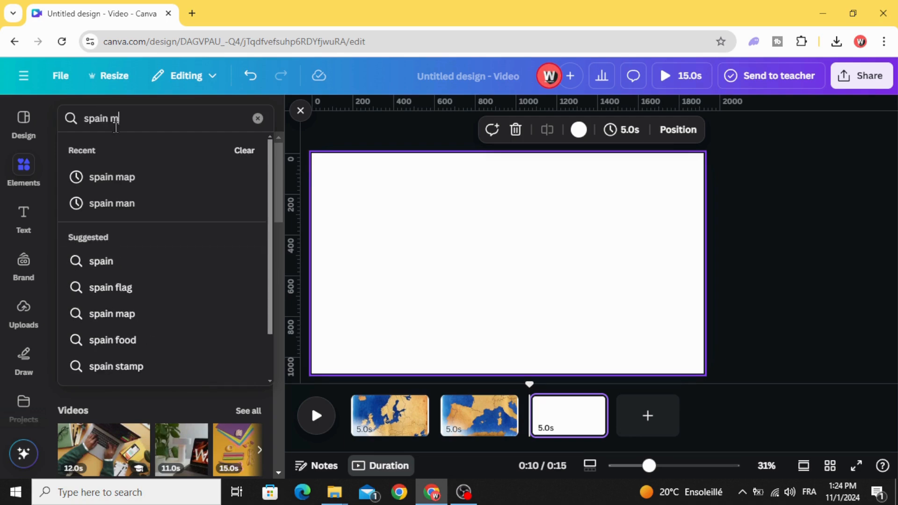
pyautogui.click(112, 177)
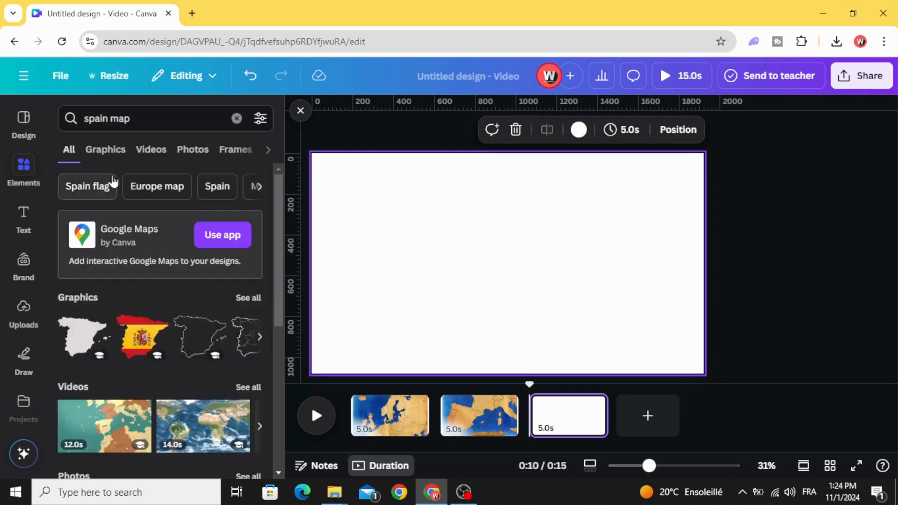
pyautogui.click(105, 150)
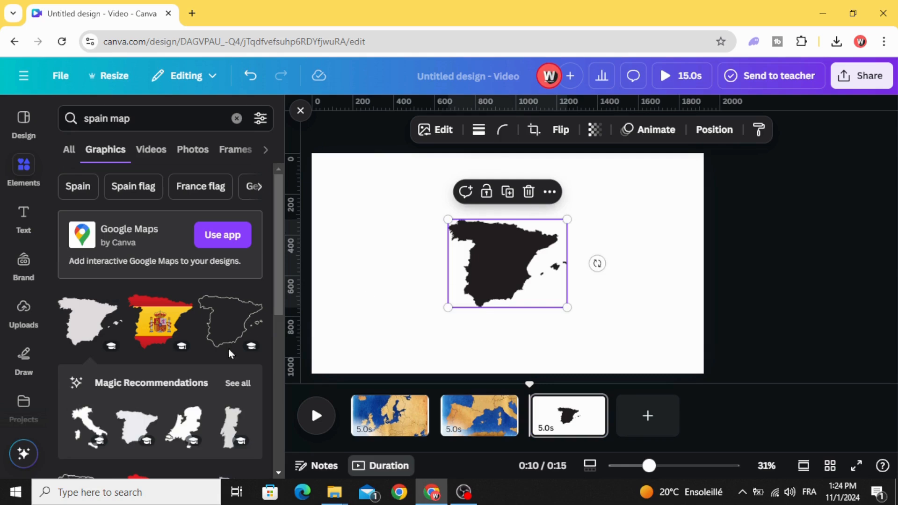
pyautogui.moveTo(507, 264); pyautogui.dragTo(423, 205)
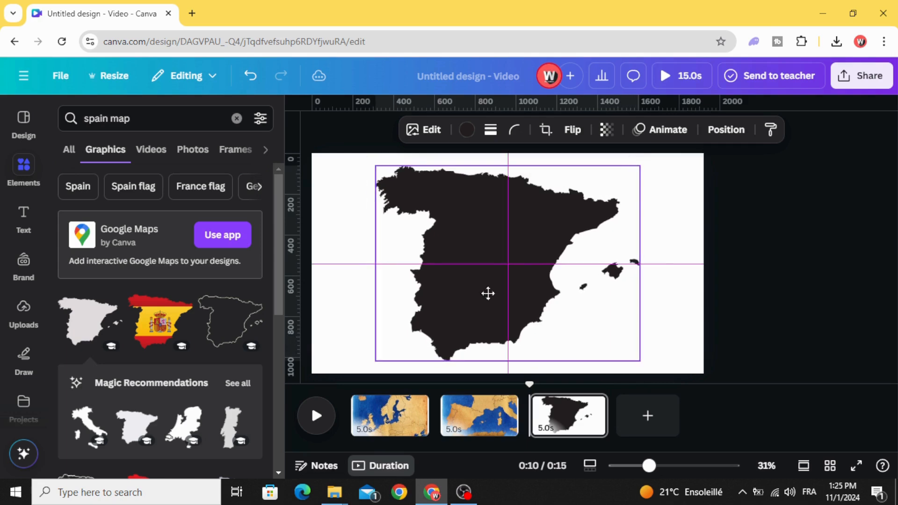
pyautogui.click(467, 129)
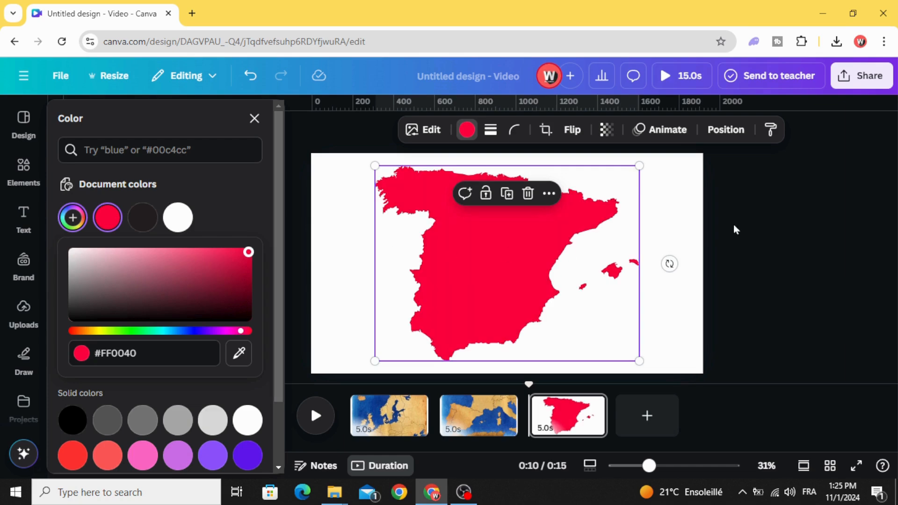
# Step: Download only page 3 as a PNG with a transparent background
pyautogui.click(862, 75)
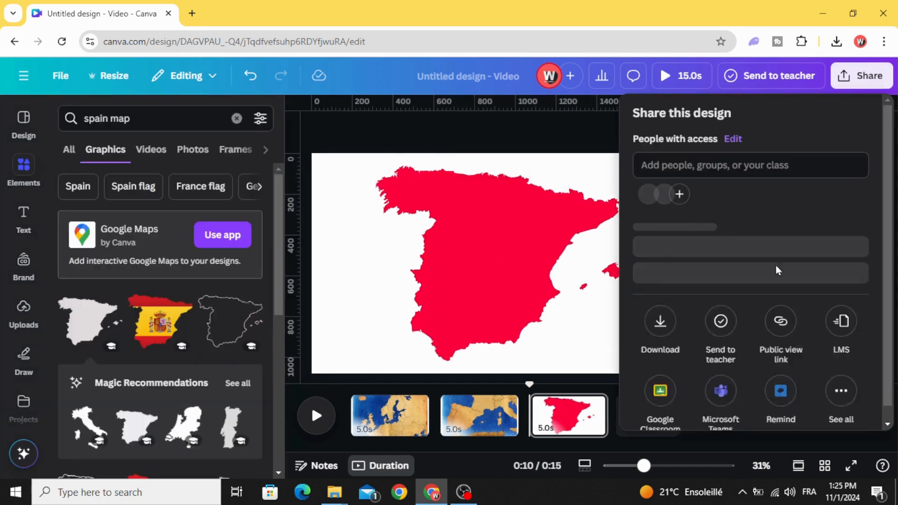
pyautogui.click(661, 322)
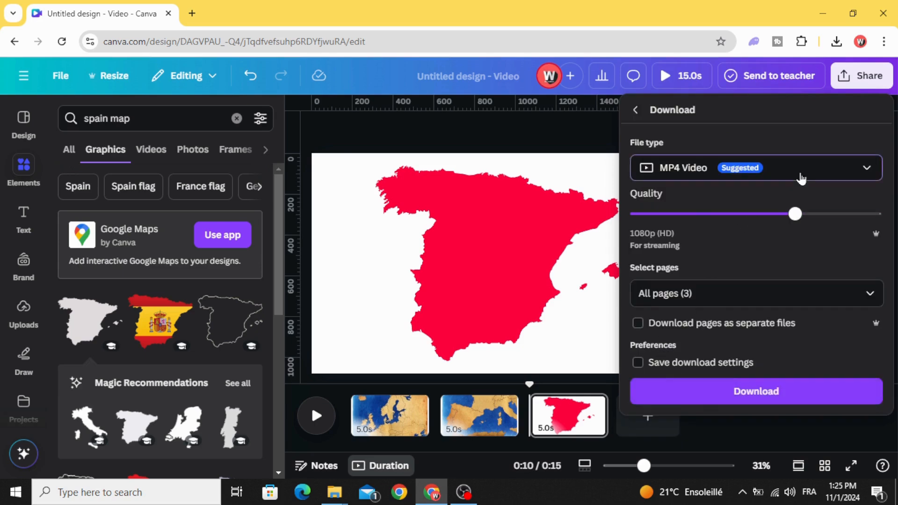
pyautogui.click(757, 168)
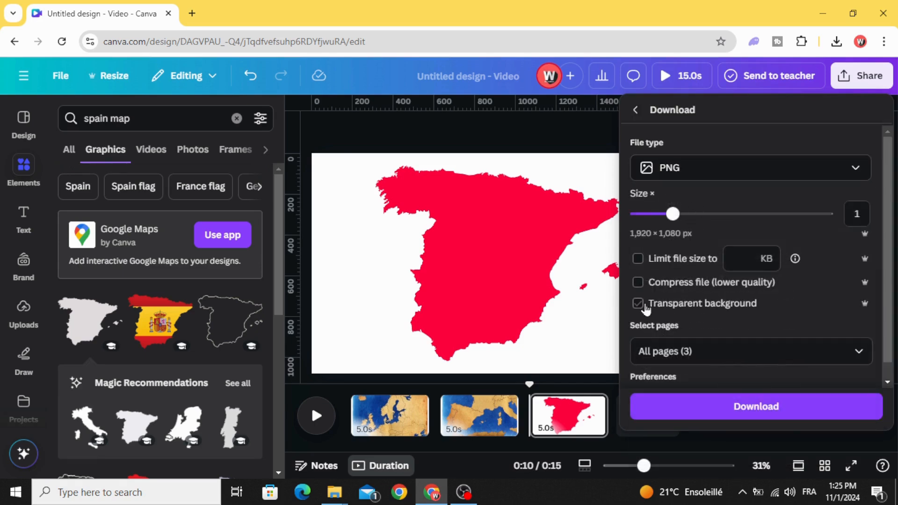
pyautogui.click(751, 351)
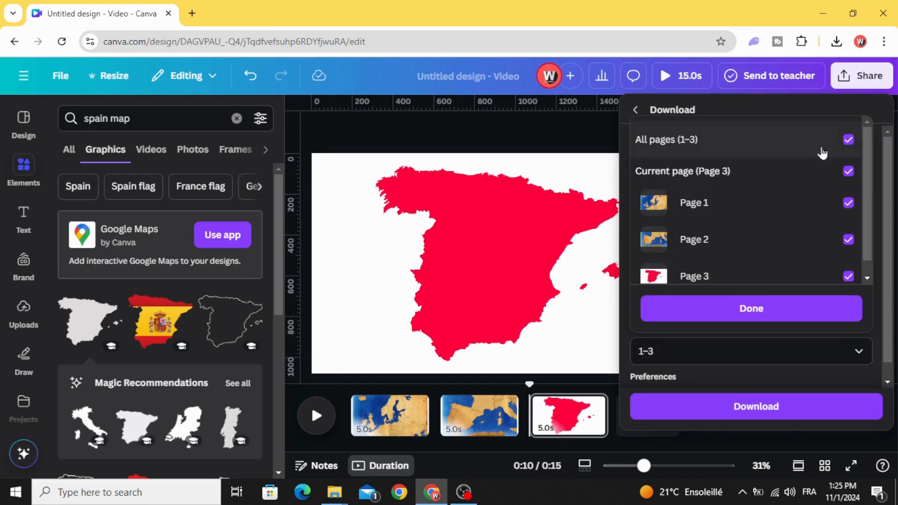
pyautogui.click(849, 139)
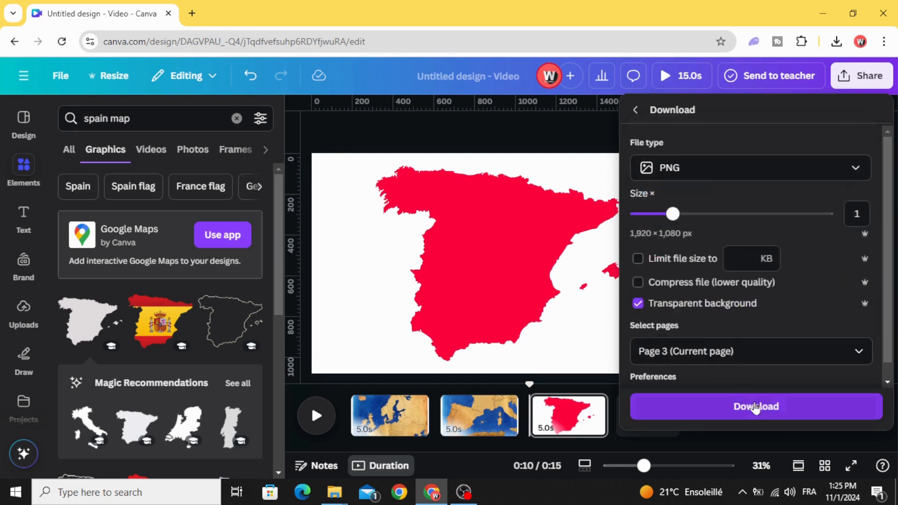
pyautogui.click(757, 407)
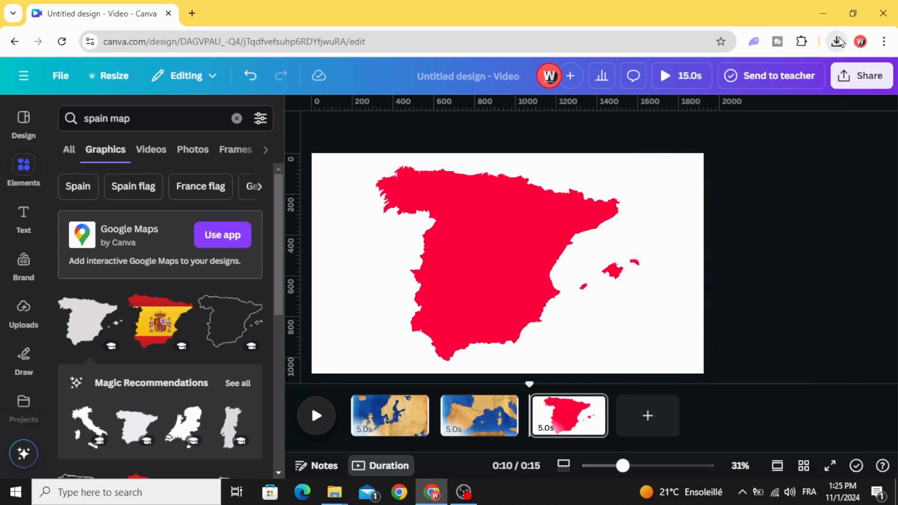
# Step: Place the red Spain upload over the page 2 map with an Ink entrance animation
pyautogui.click(837, 41)
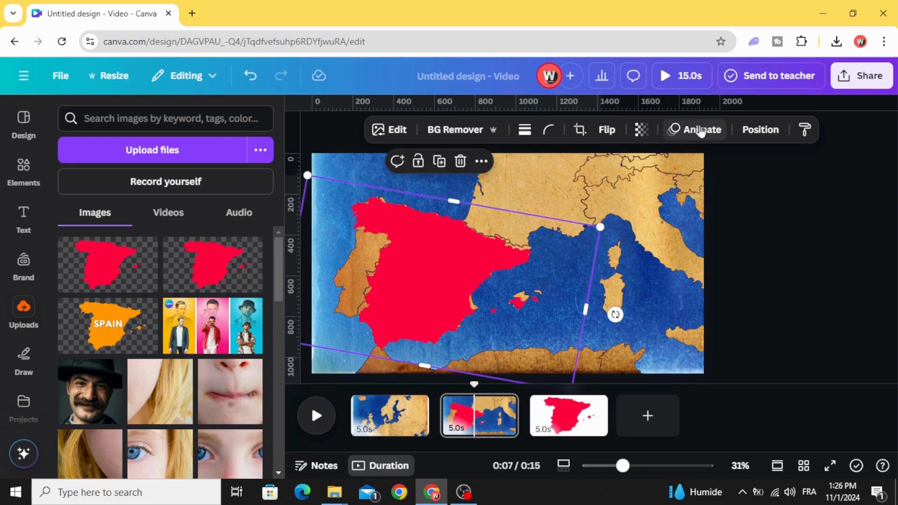
pyautogui.click(703, 129)
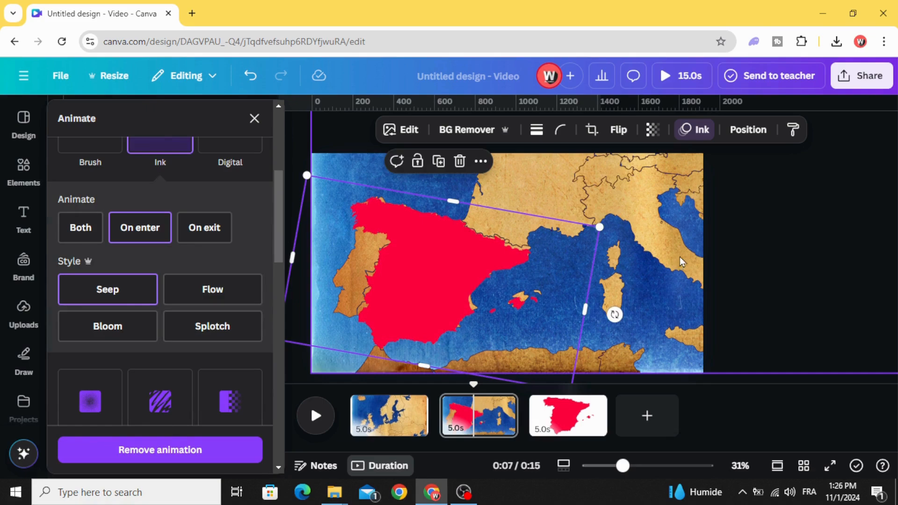
# Step: Add a 'Spain' text box set in League Spartan
pyautogui.click(23, 213)
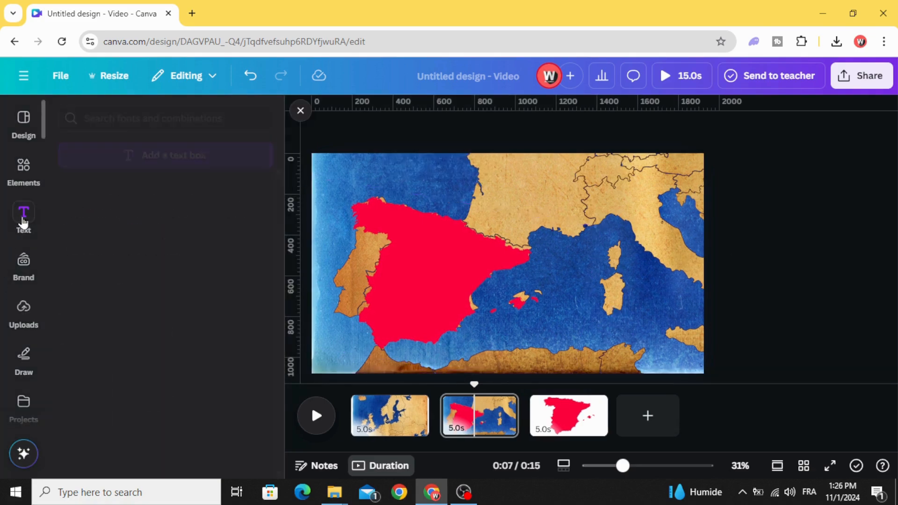
pyautogui.click(24, 212)
pyautogui.write('spain')
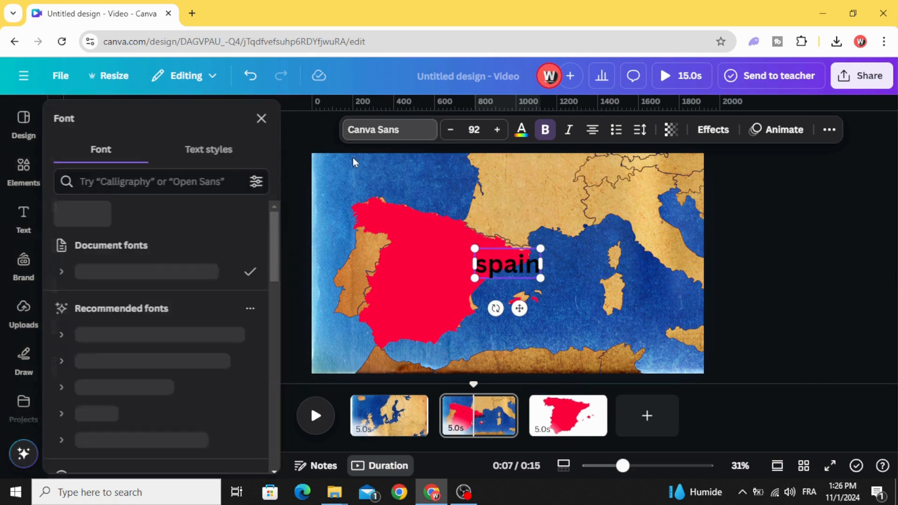
pyautogui.click(122, 305)
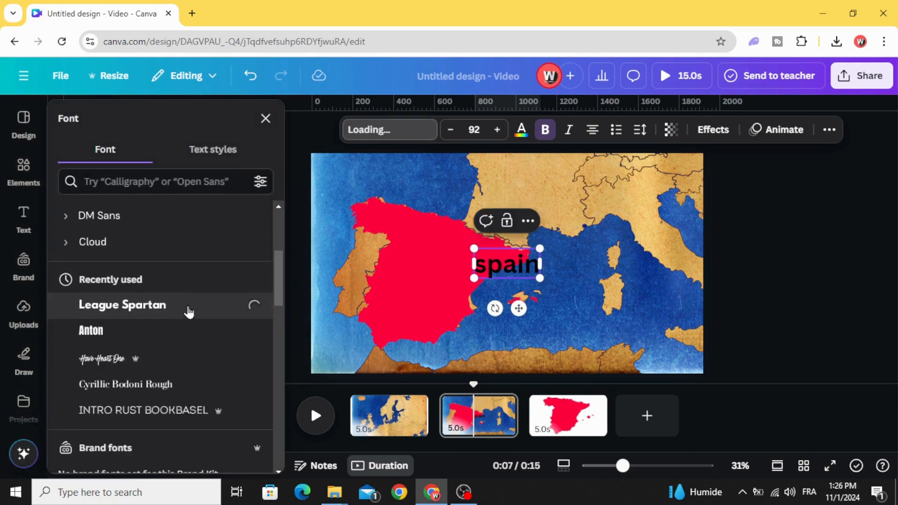
pyautogui.click(122, 305)
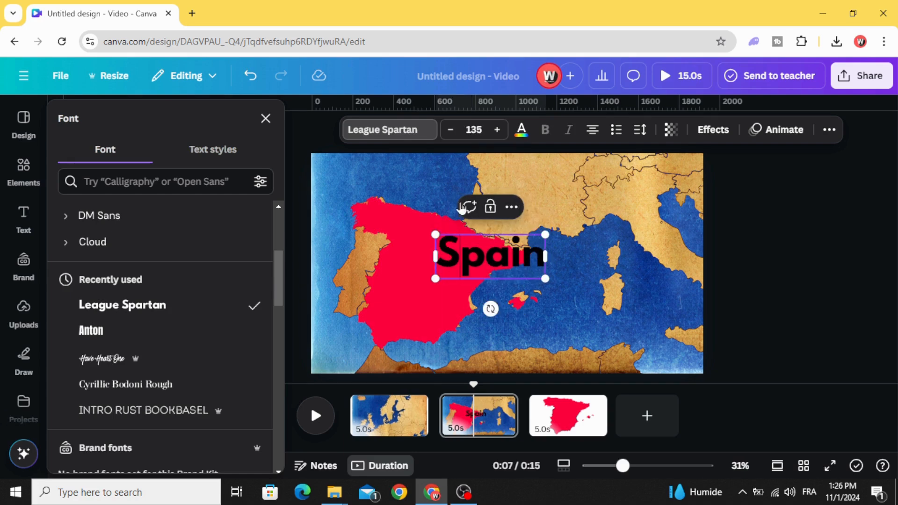
# Step: Make the Spain label white and give it a Blur animation
pyautogui.click(522, 130)
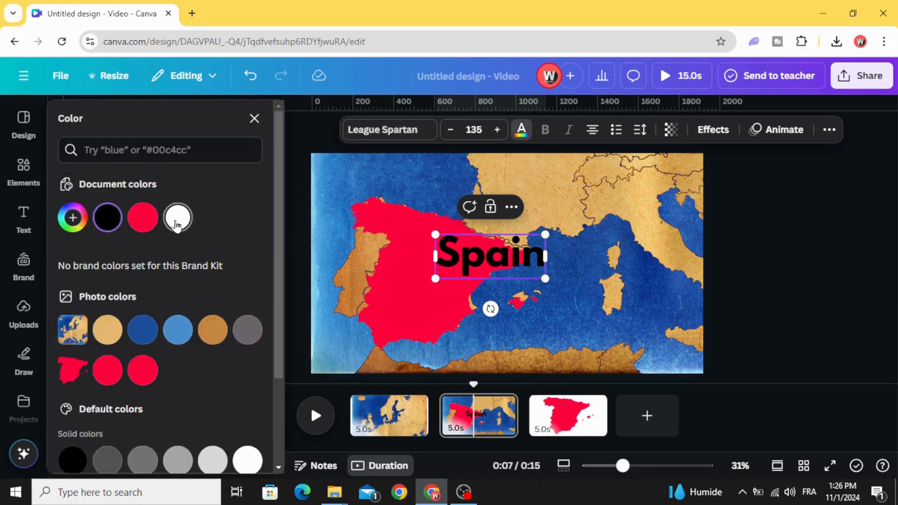
pyautogui.click(23, 217)
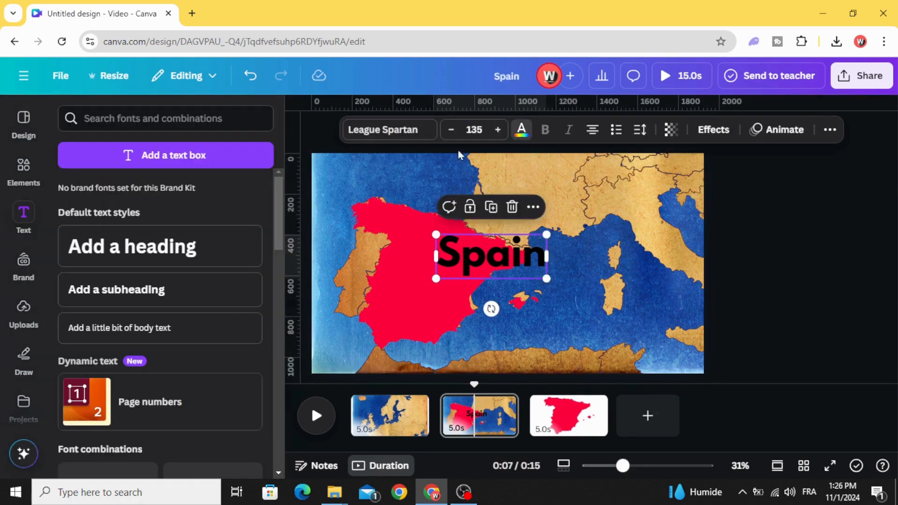
pyautogui.click(521, 130)
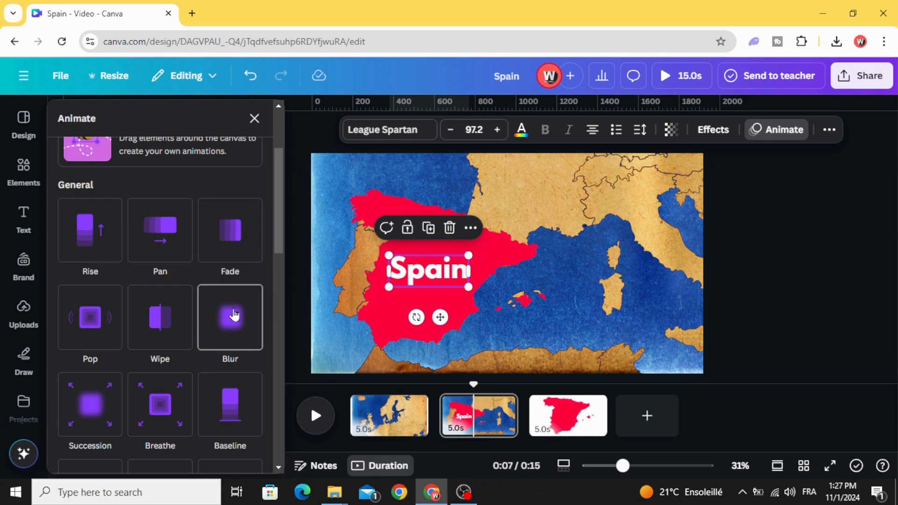
pyautogui.click(230, 317)
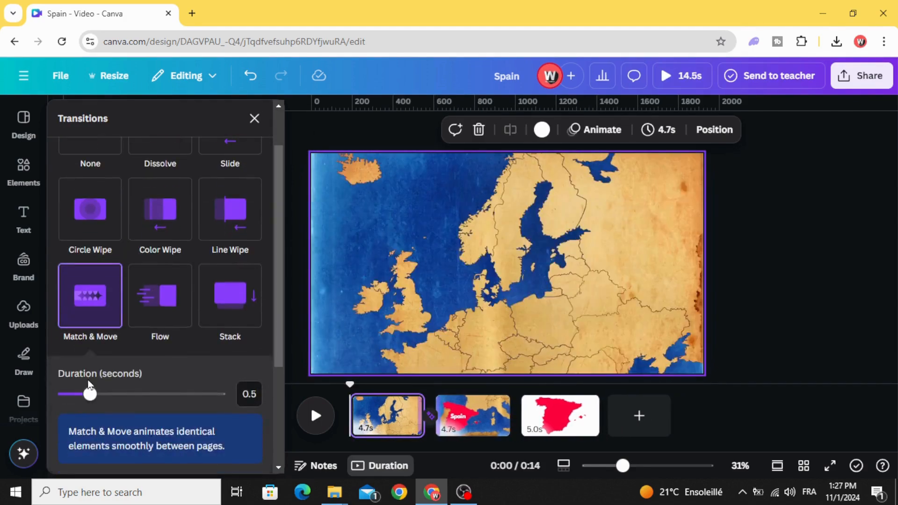
# Step: Lengthen the Match & Move transition to 2.5 seconds, then select page 2
pyautogui.moveTo(86, 393); pyautogui.dragTo(219, 393)
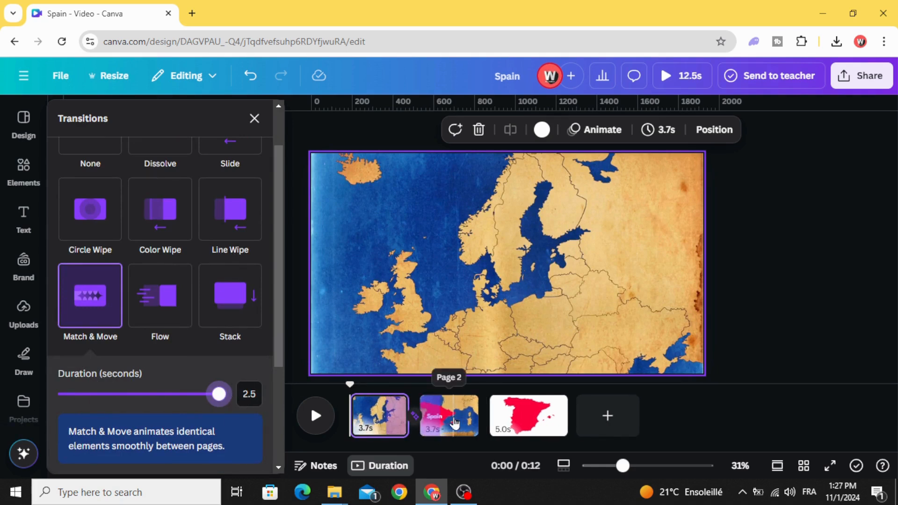
pyautogui.click(449, 416)
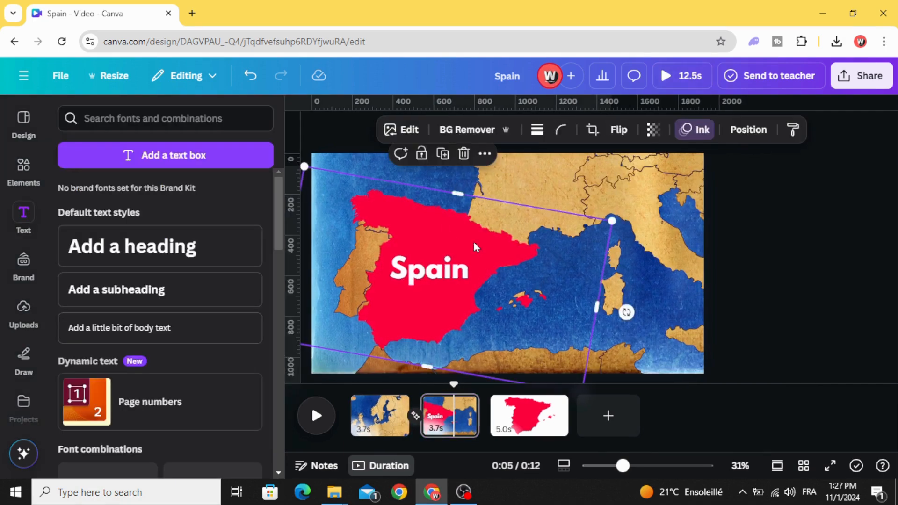
# Step: Trim the Spain label's timing to about 1.4 seconds and play the video preview
pyautogui.rightClick(475, 248)
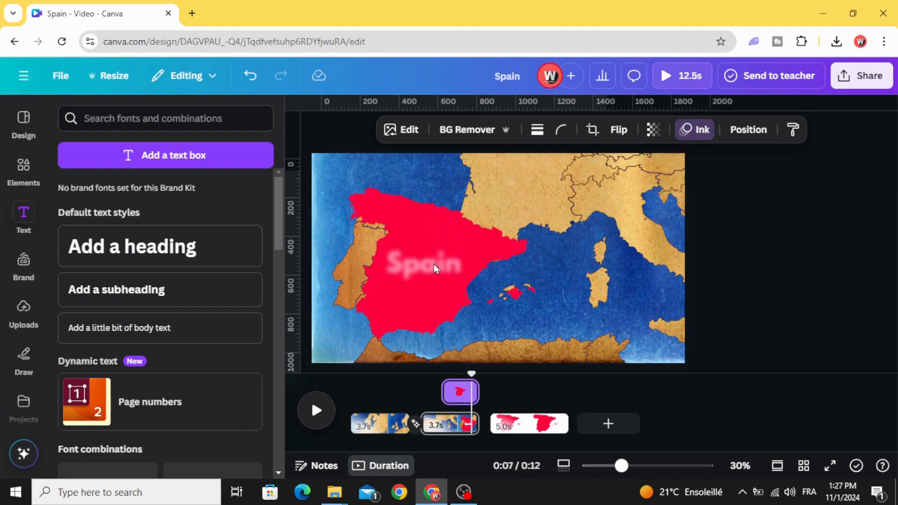
pyautogui.click(425, 270)
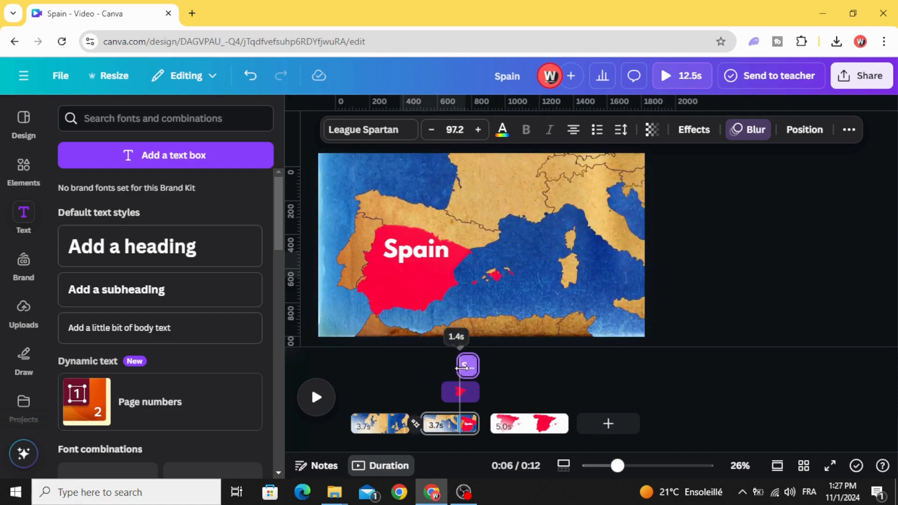
pyautogui.click(415, 250)
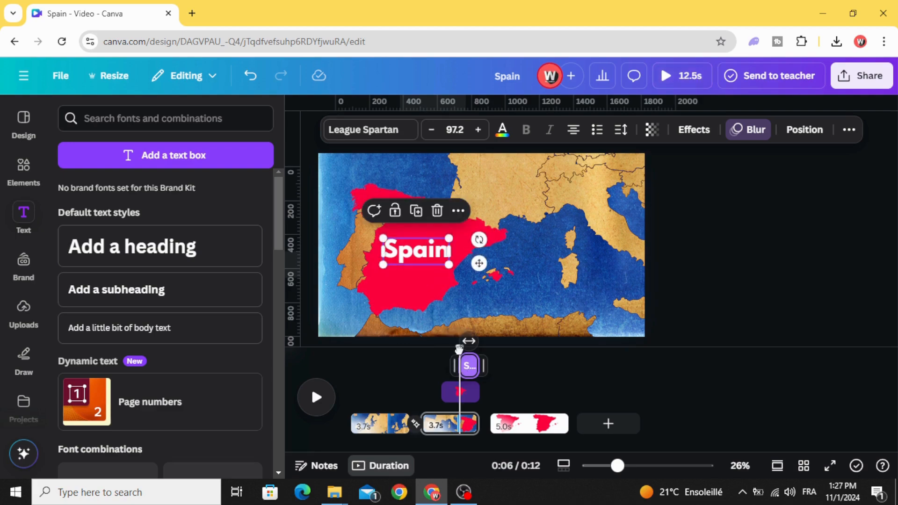
pyautogui.click(317, 398)
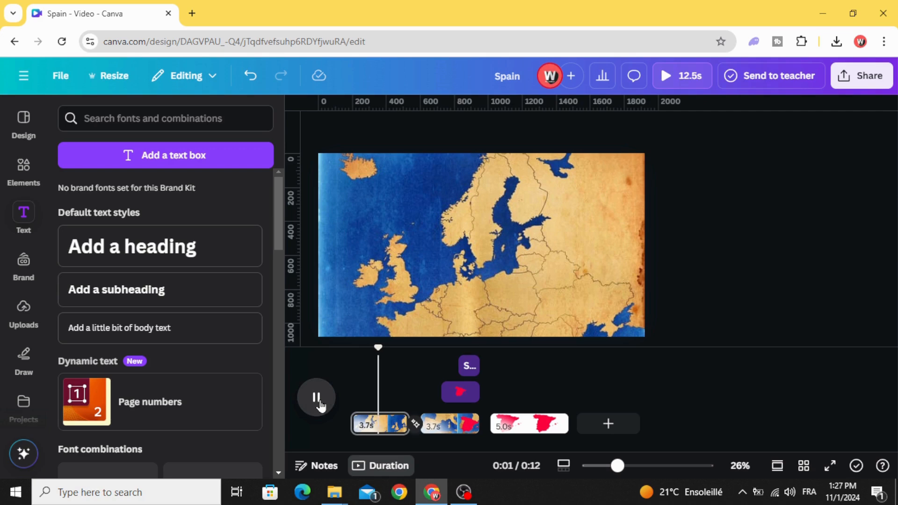